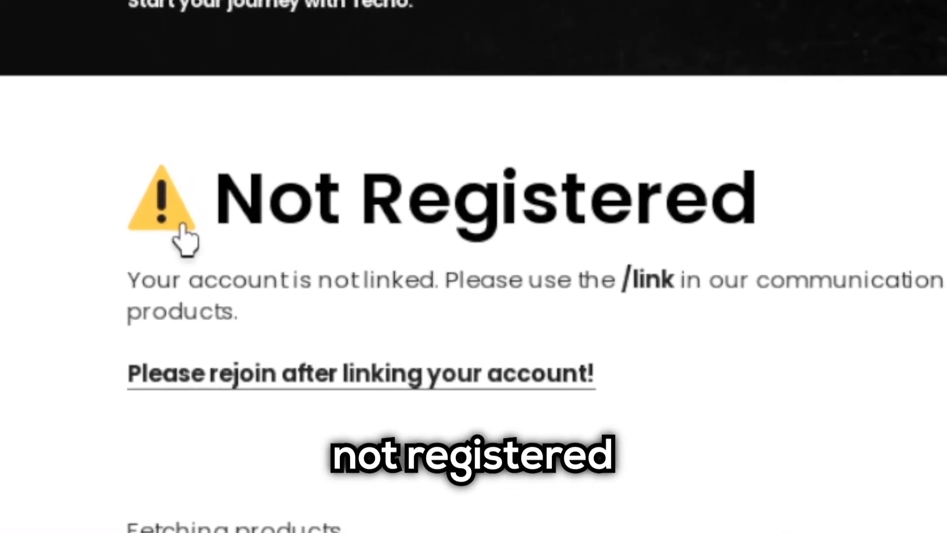
mouse_move(432, 320)
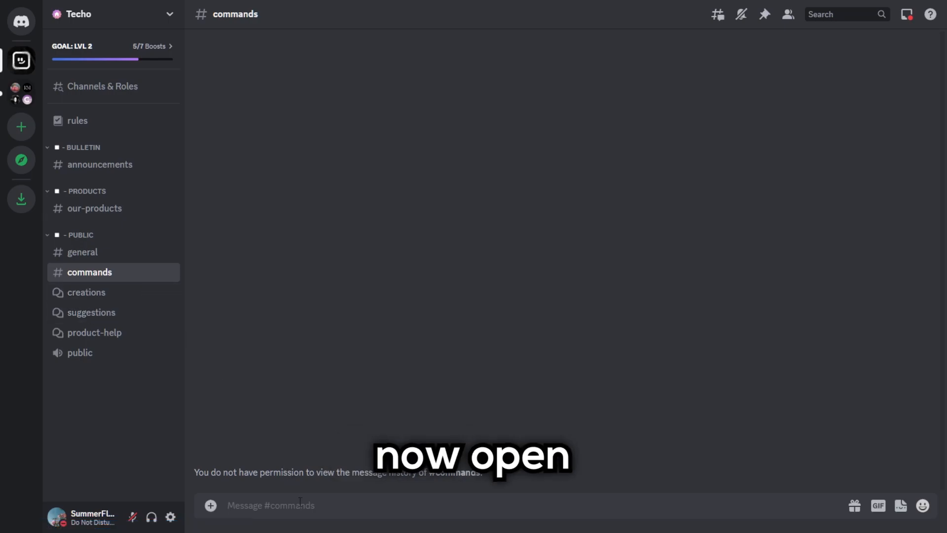
Send /link in #commands and choose Bloxlink as the verification method from Parcel's reply
text(/link)
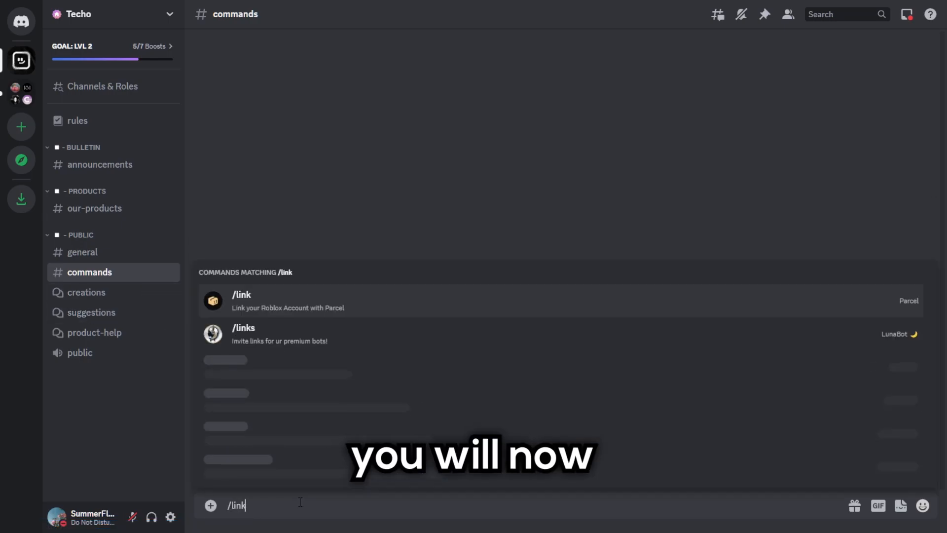
key(Enter)
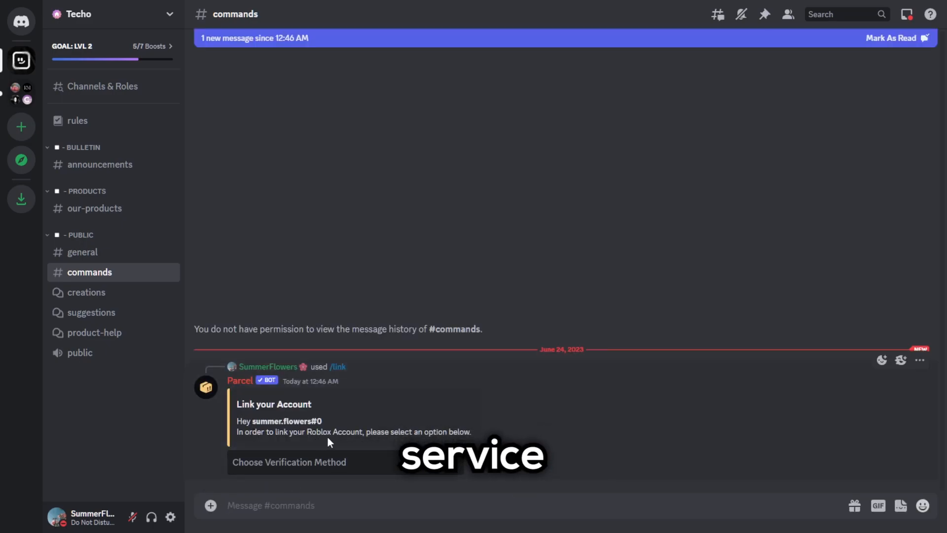
click(289, 462)
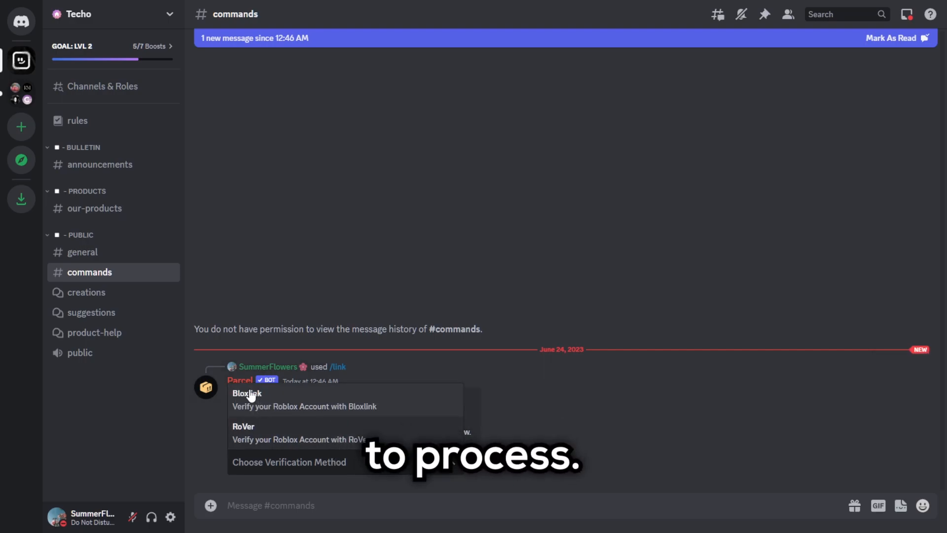
click(246, 393)
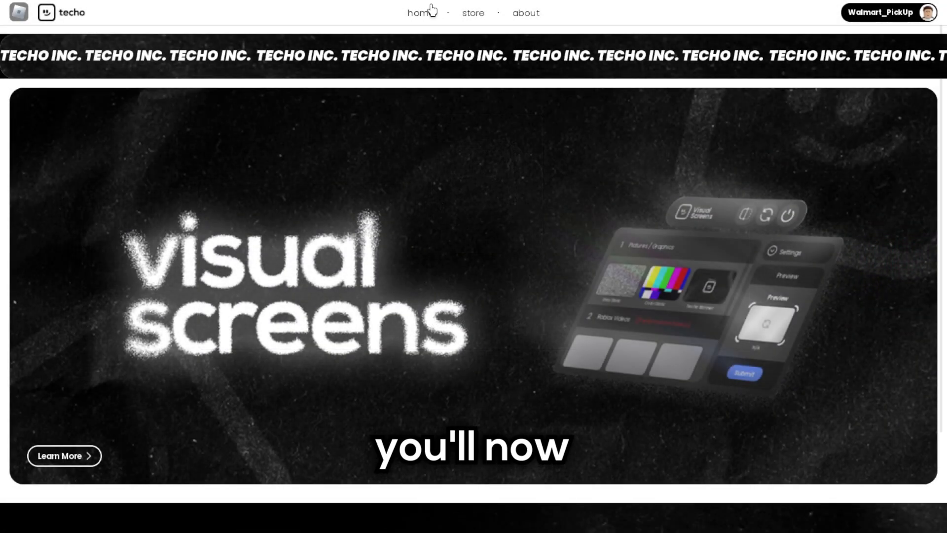
From the Techo store, launch the Visual Screen product's demo game via Test Product
click(472, 13)
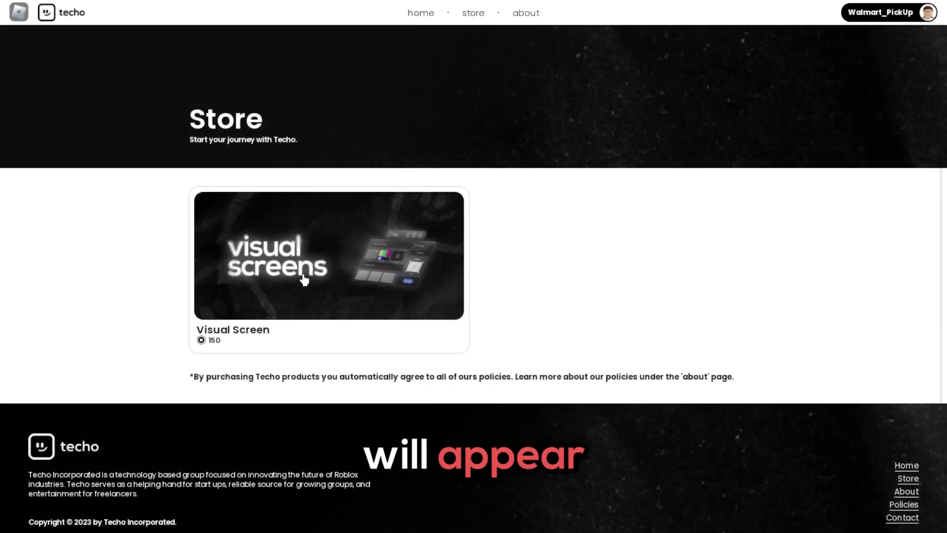
click(328, 255)
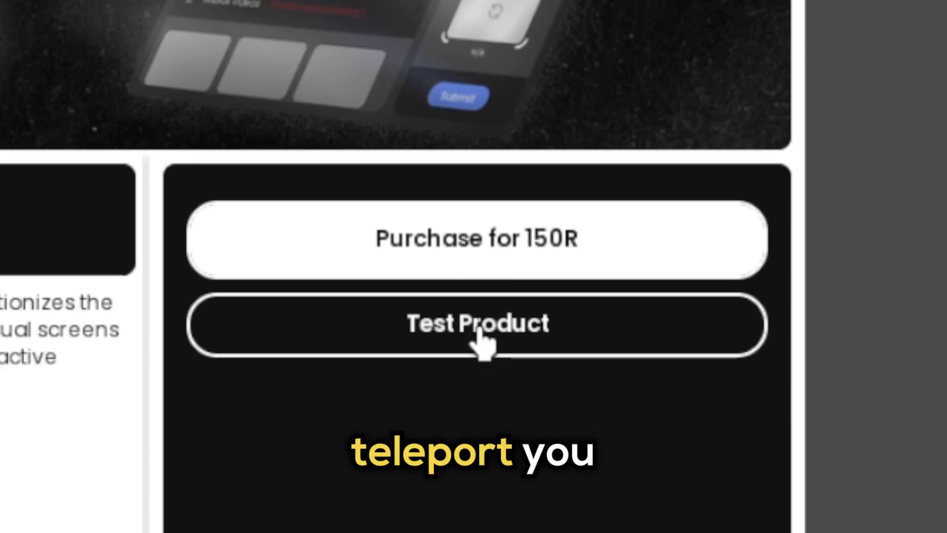
click(476, 325)
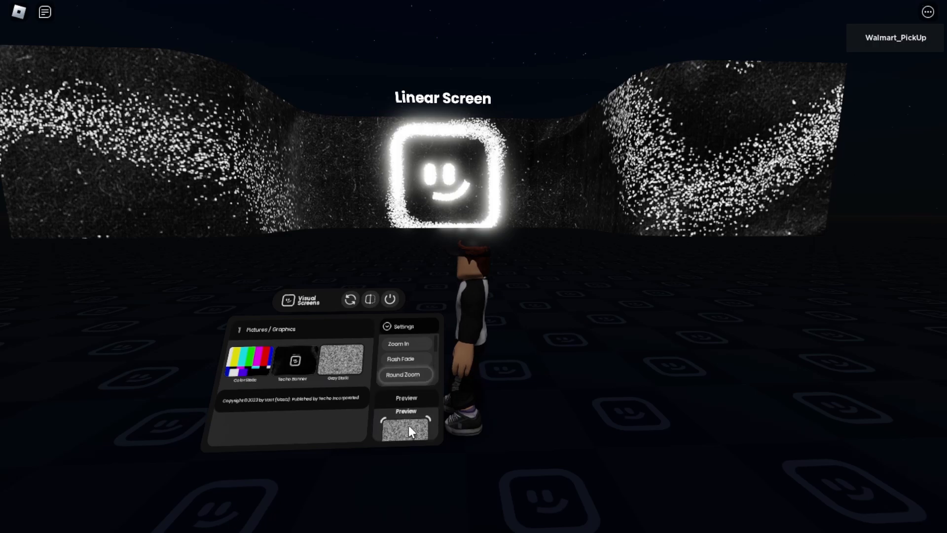
Show Grey Static, then switch the Linear Screen to Color Static with a Zoom Out transition
click(403, 430)
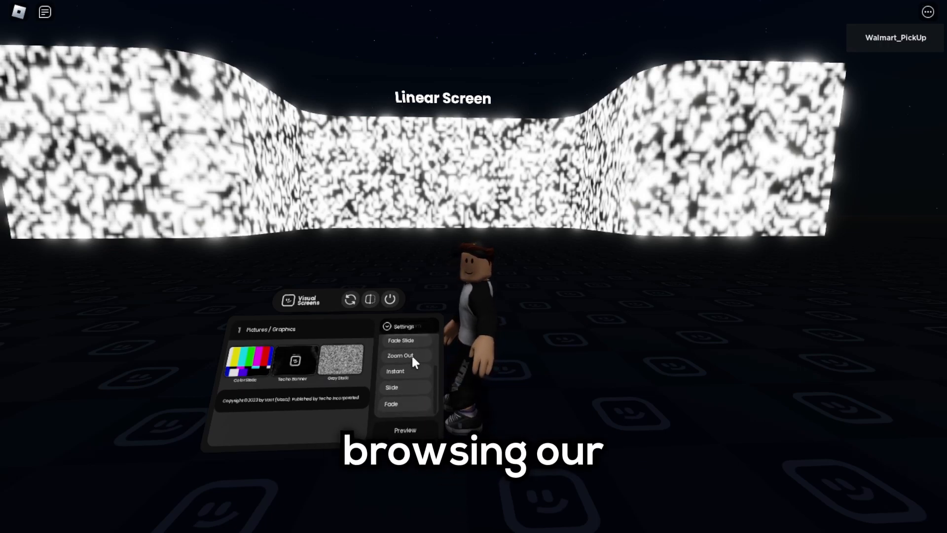
click(399, 355)
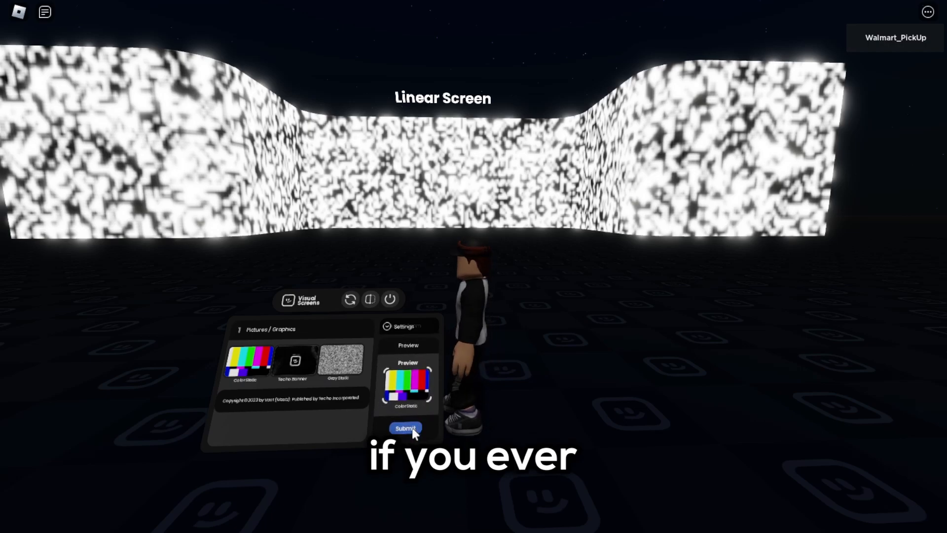
click(405, 427)
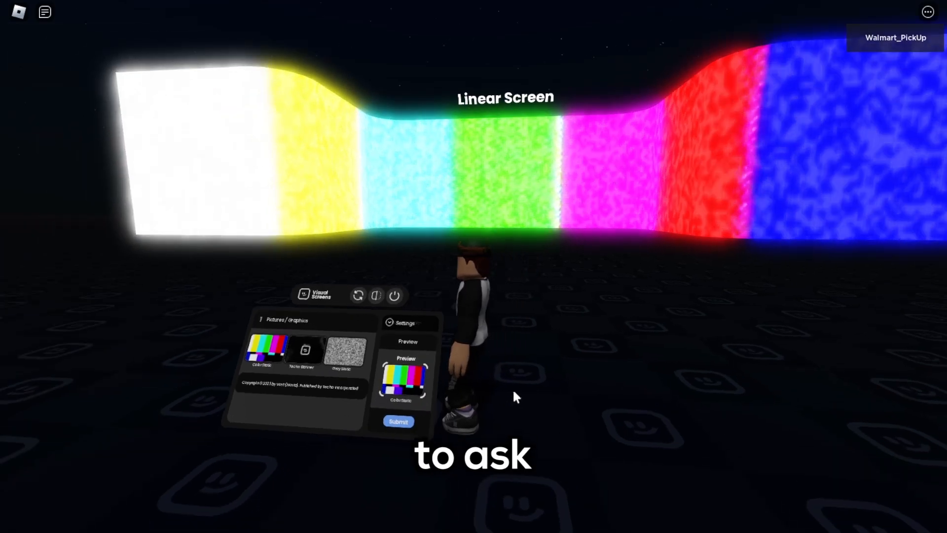